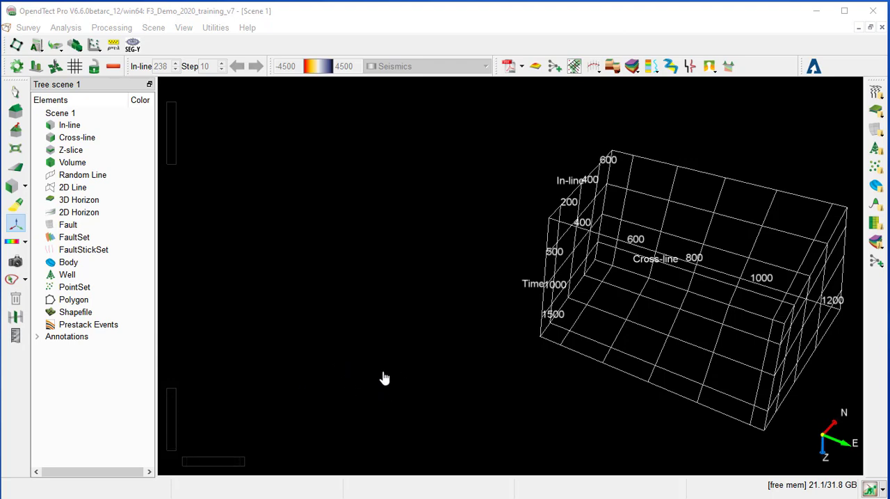
{"action": "mouse_move", "coordinate": [369, 470]}
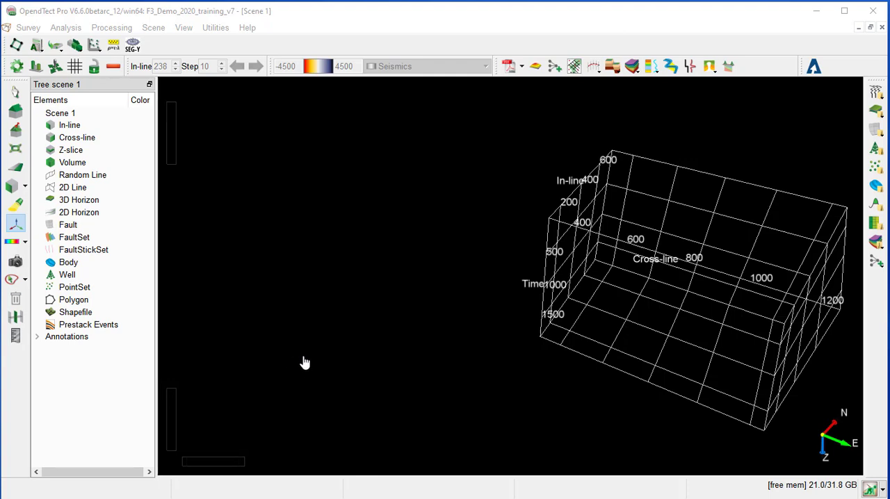
{"action": "mouse_move", "coordinate": [370, 353]}
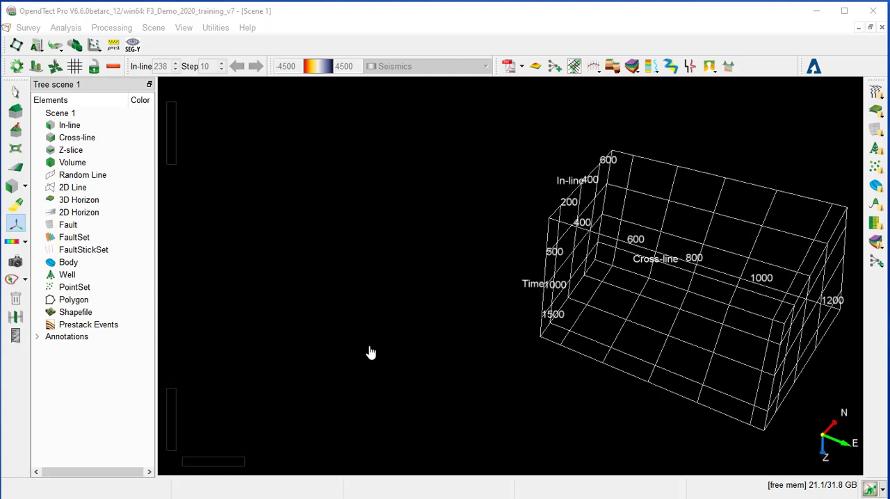
{"action": "mouse_move", "coordinate": [345, 337]}
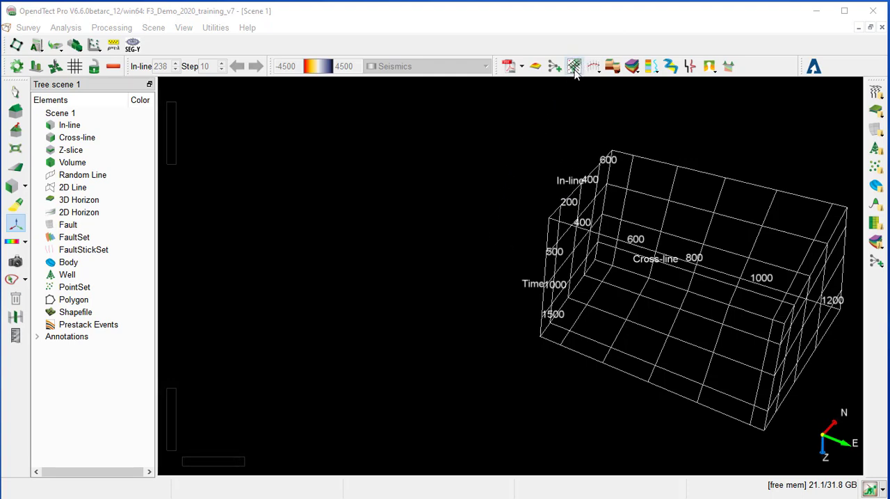
Bring up a basemap of the survey from the View menu and synchronize it with the 3D scene
{"action": "left_click", "coordinate": [183, 28]}
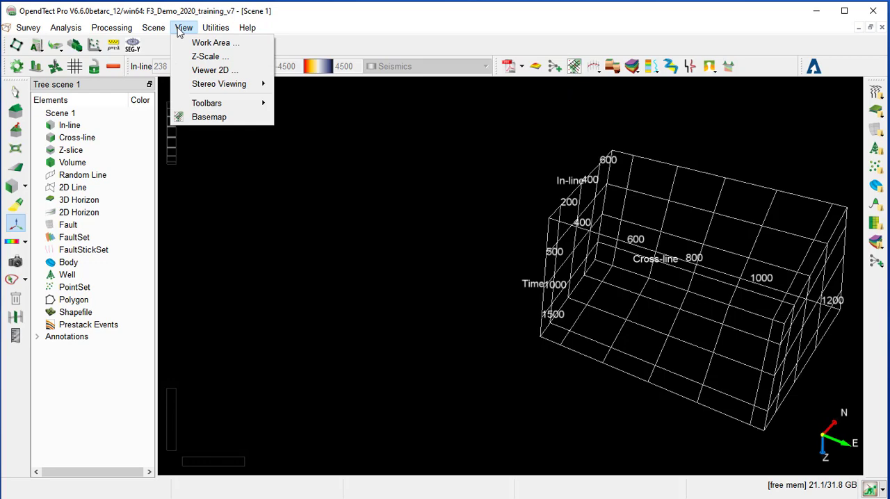
{"action": "mouse_move", "coordinate": [209, 117]}
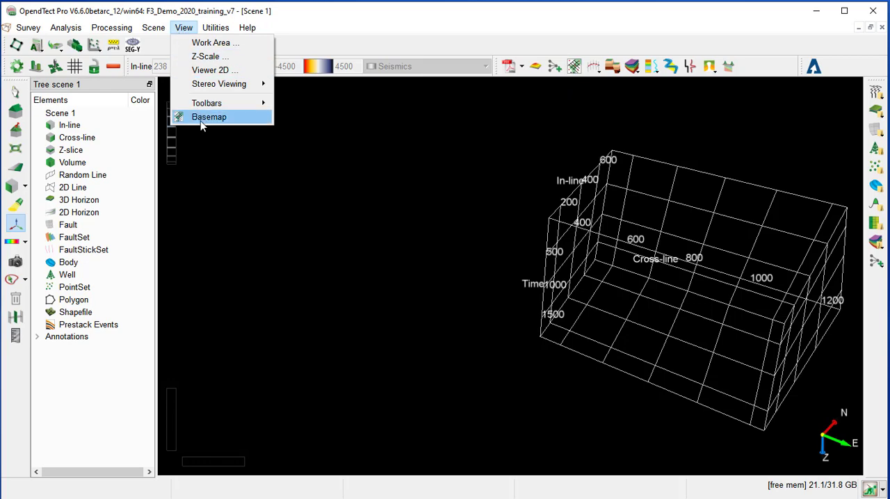
{"action": "left_click", "coordinate": [208, 117]}
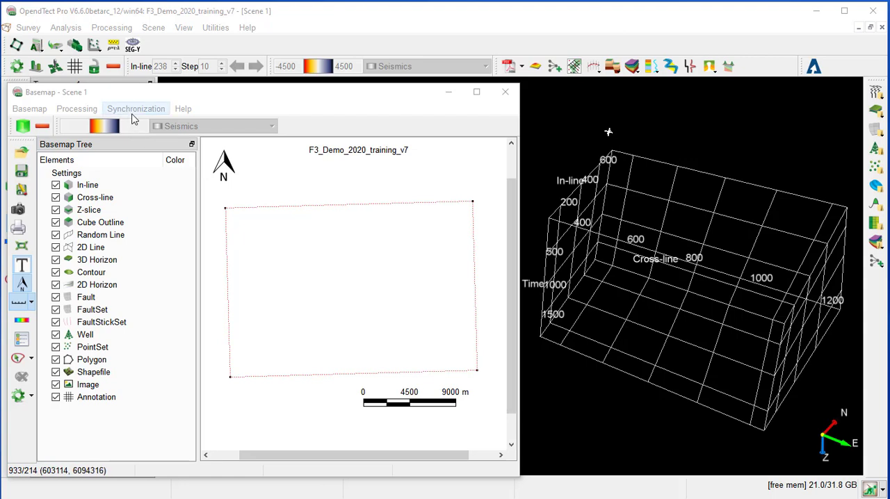
{"action": "left_click", "coordinate": [136, 108]}
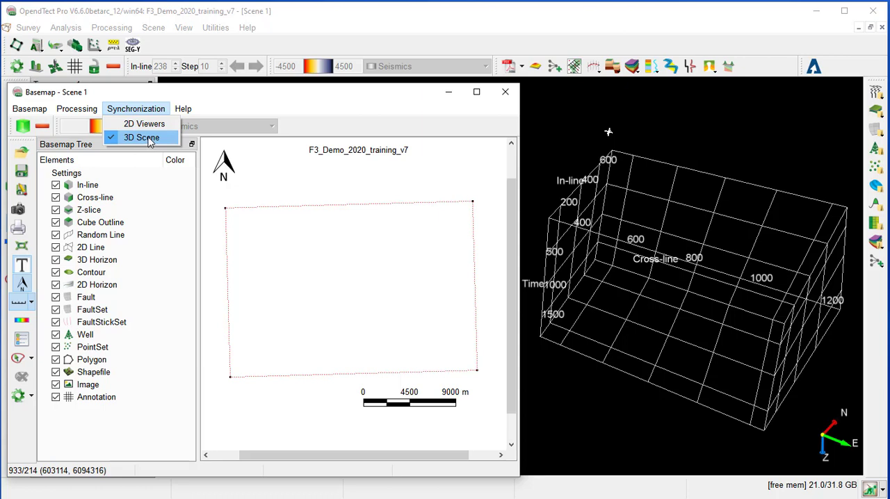
{"action": "mouse_move", "coordinate": [142, 137]}
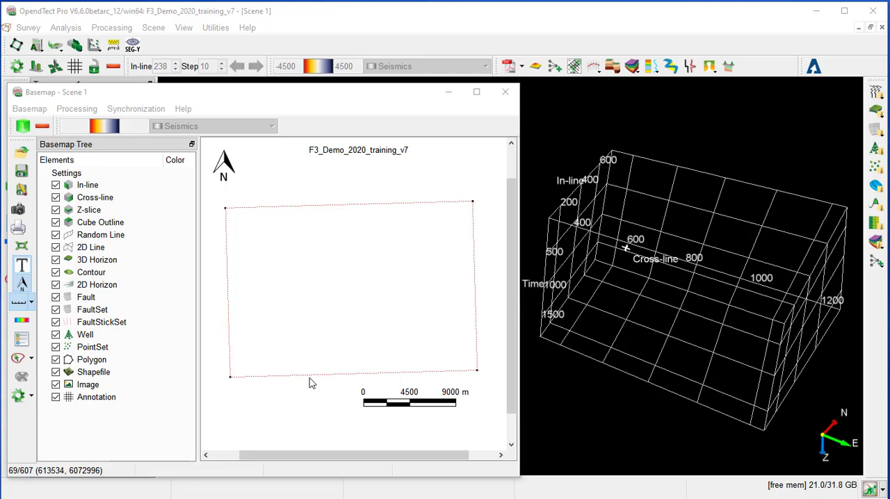
{"action": "mouse_move", "coordinate": [628, 222]}
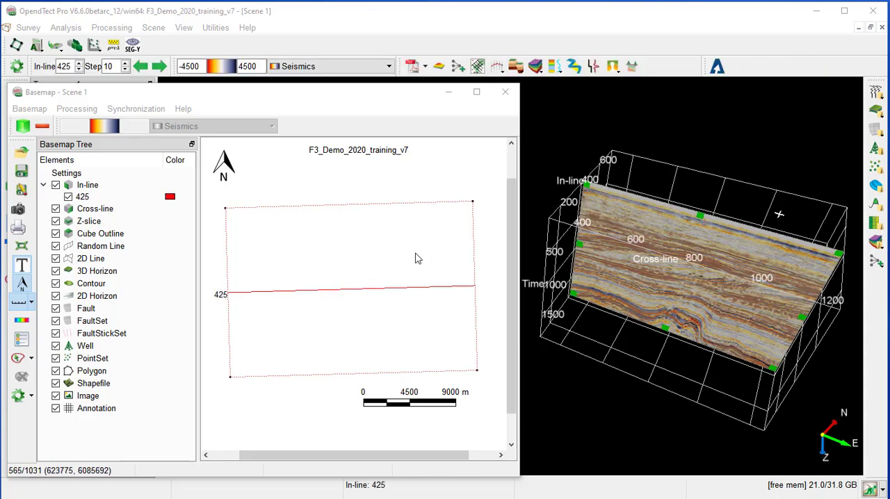
{"action": "mouse_move", "coordinate": [250, 351]}
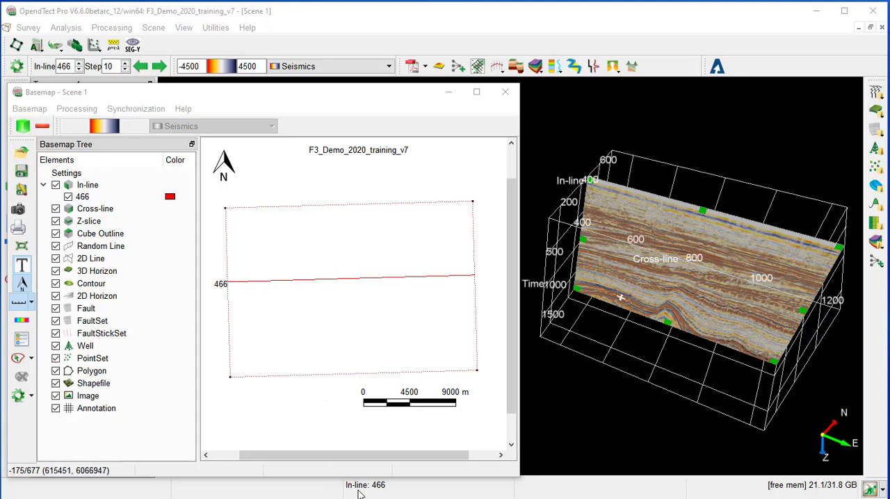
{"action": "mouse_move", "coordinate": [75, 489]}
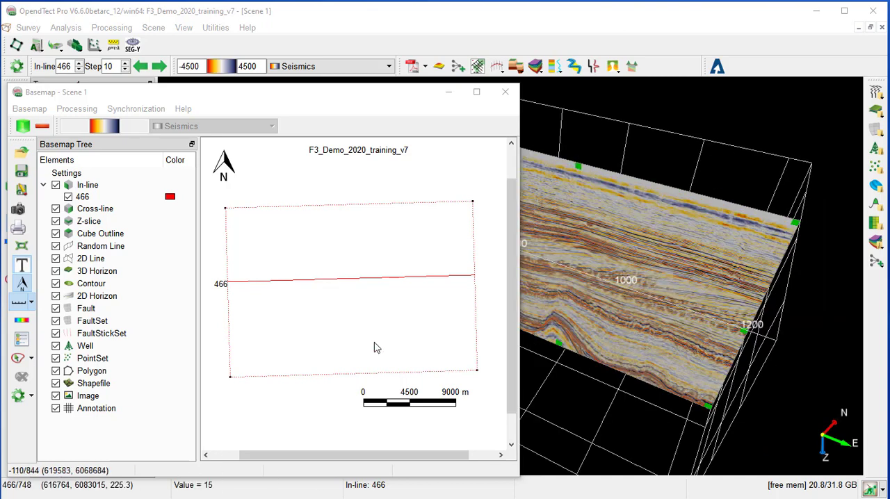
{"action": "mouse_move", "coordinate": [311, 343]}
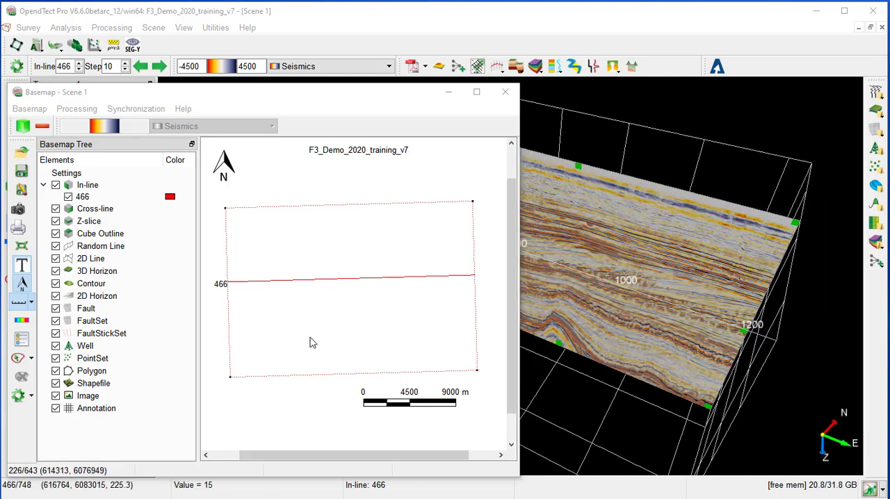
Add in-lines 495, 425 and 354 to the basemap so matching sections appear in the 3D scene
{"action": "right_click", "coordinate": [313, 341]}
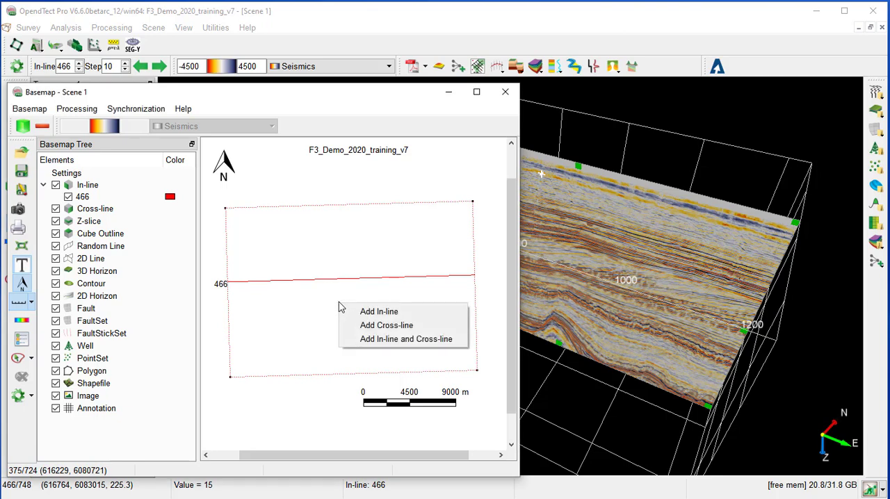
{"action": "mouse_move", "coordinate": [378, 311]}
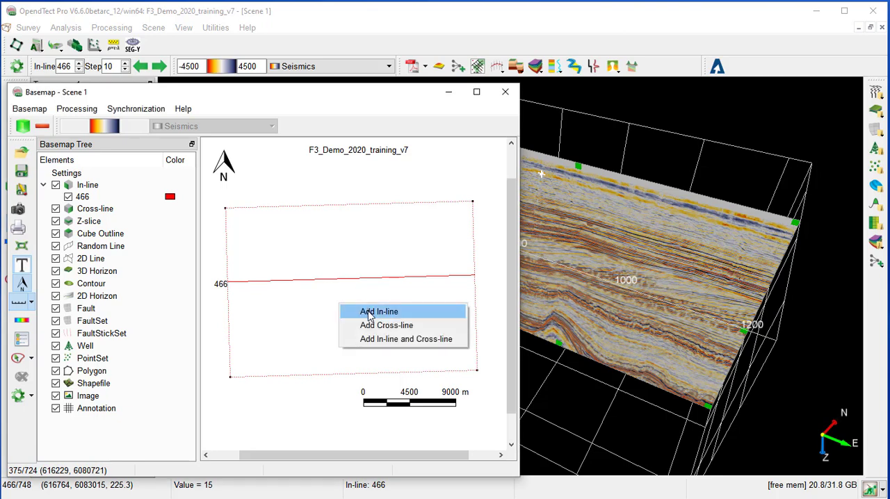
{"action": "left_click", "coordinate": [379, 312]}
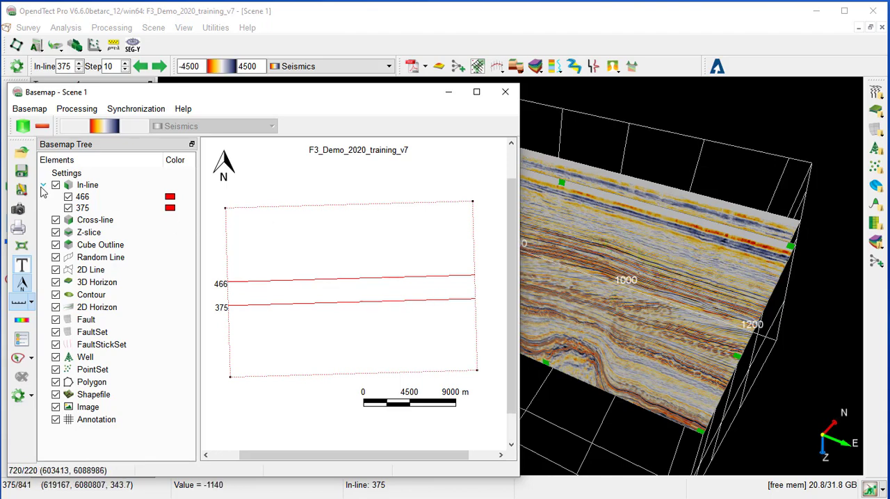
{"action": "mouse_move", "coordinate": [86, 185]}
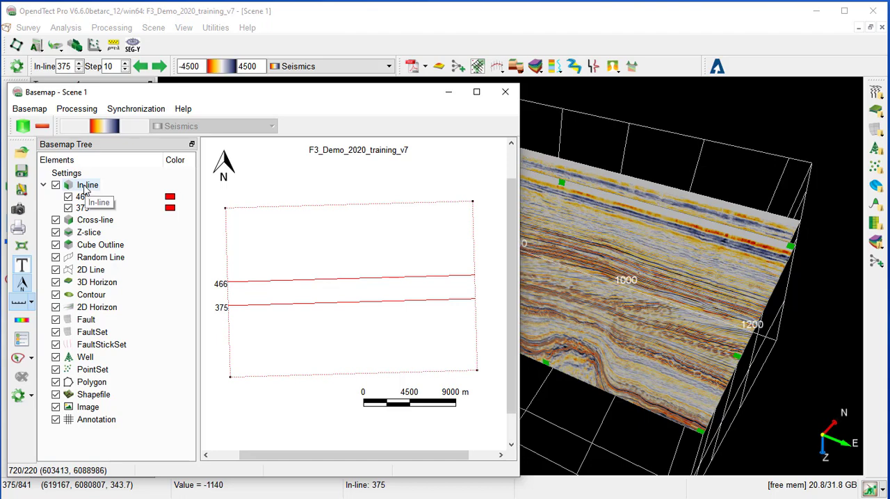
{"action": "right_click", "coordinate": [88, 185]}
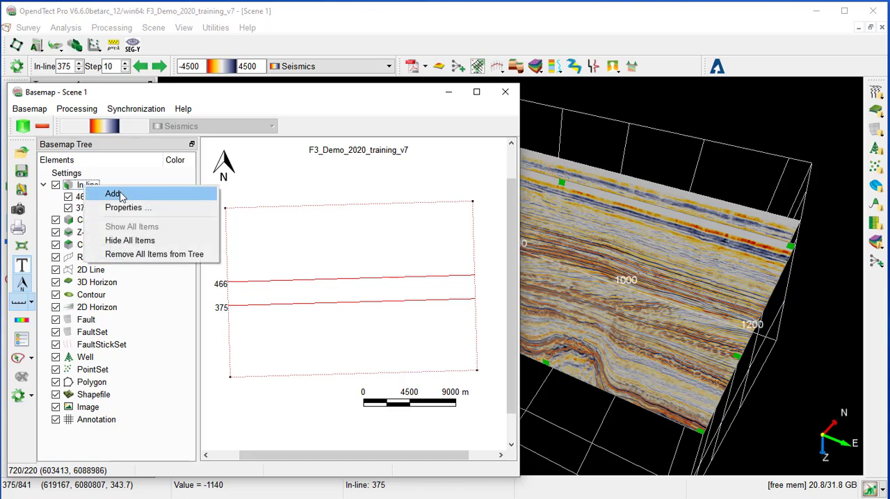
{"action": "left_click", "coordinate": [114, 194]}
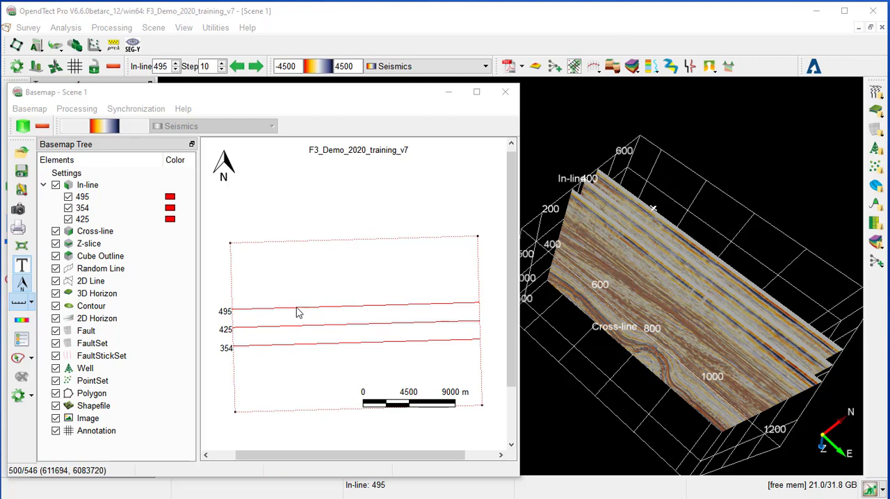
Move the in-line at 495 on the basemap to in-line 603
{"action": "left_click", "coordinate": [299, 306]}
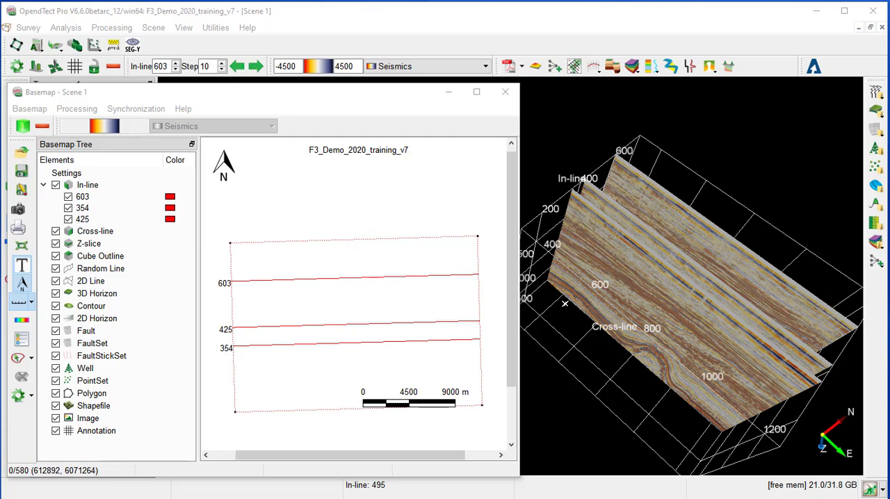
Add cross-line 439 on the basemap across the three in-lines
{"action": "right_click", "coordinate": [271, 364]}
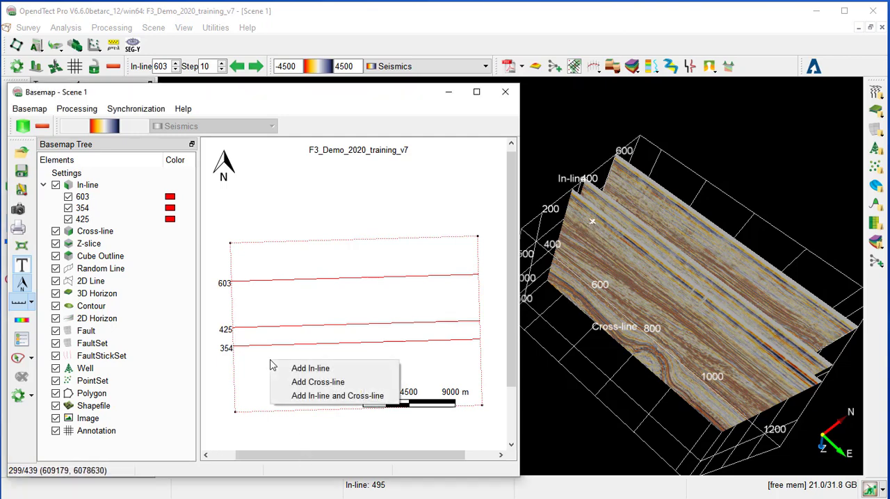
{"action": "mouse_move", "coordinate": [243, 367]}
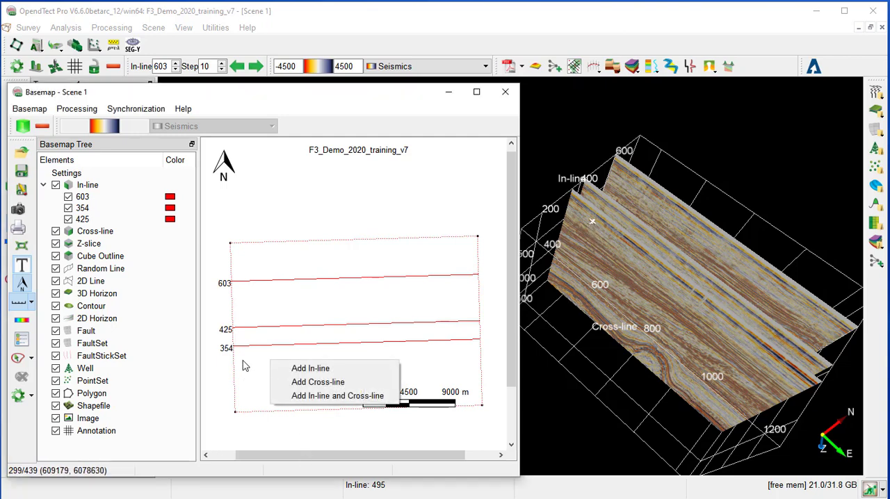
{"action": "mouse_move", "coordinate": [317, 381]}
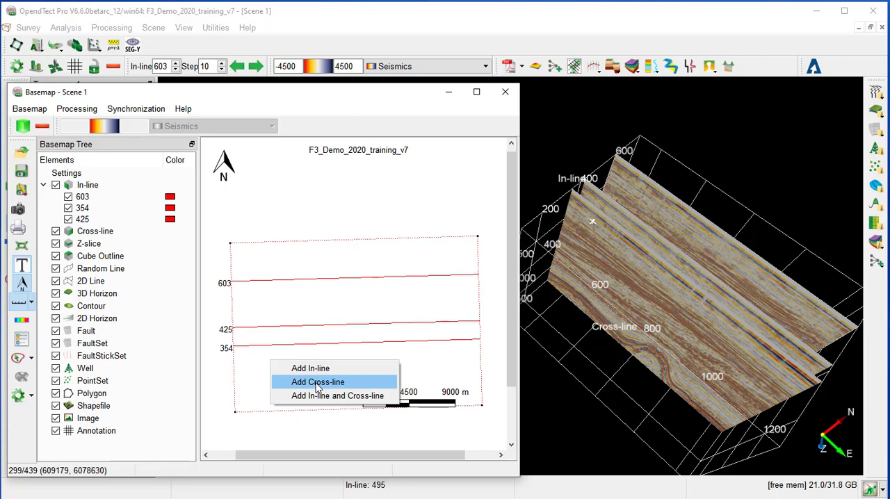
{"action": "left_click", "coordinate": [317, 381]}
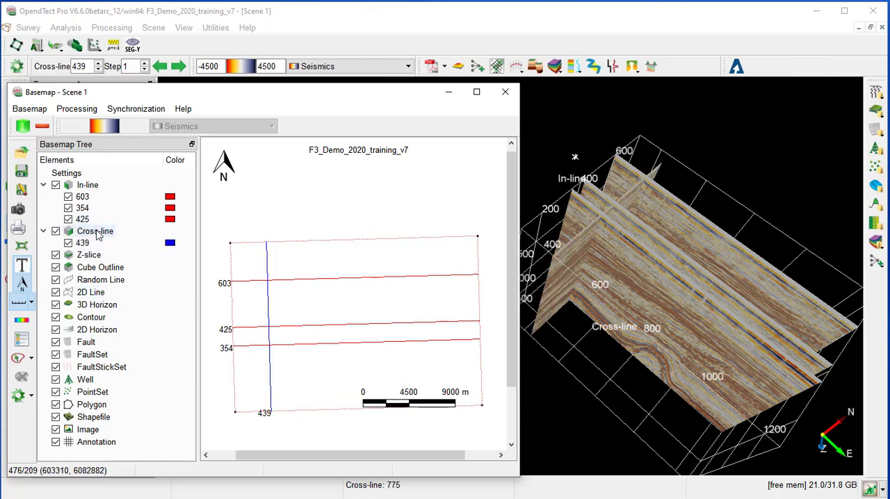
{"action": "mouse_move", "coordinate": [94, 231]}
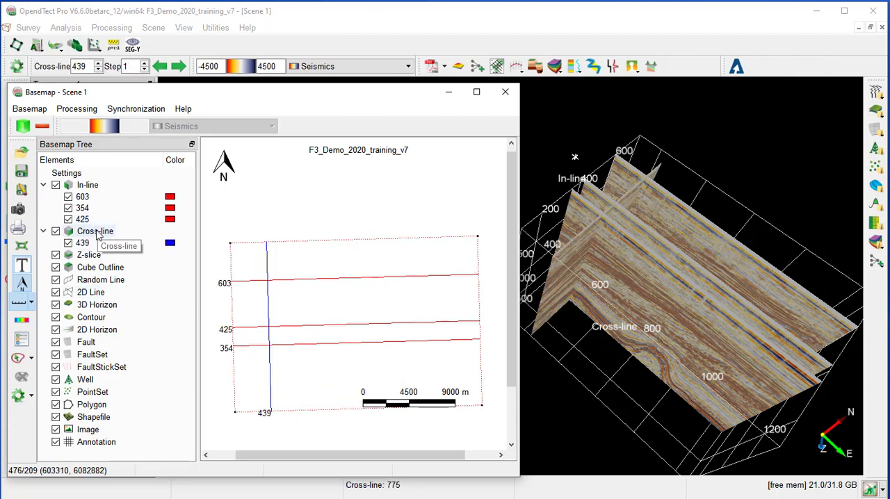
{"action": "right_click", "coordinate": [94, 231]}
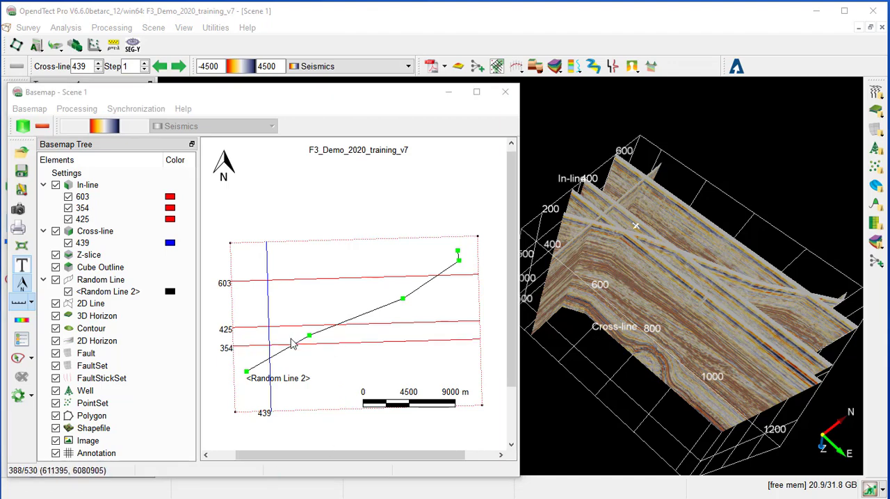
{"action": "mouse_move", "coordinate": [553, 374]}
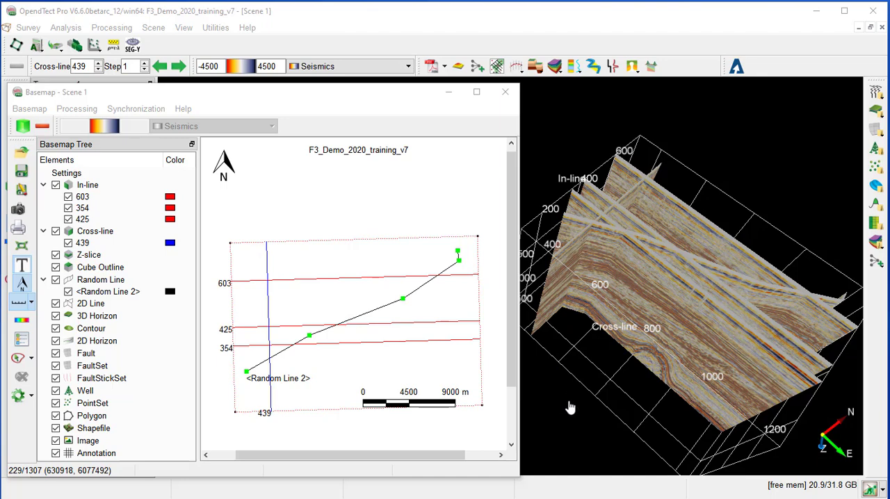
{"action": "mouse_move", "coordinate": [559, 414]}
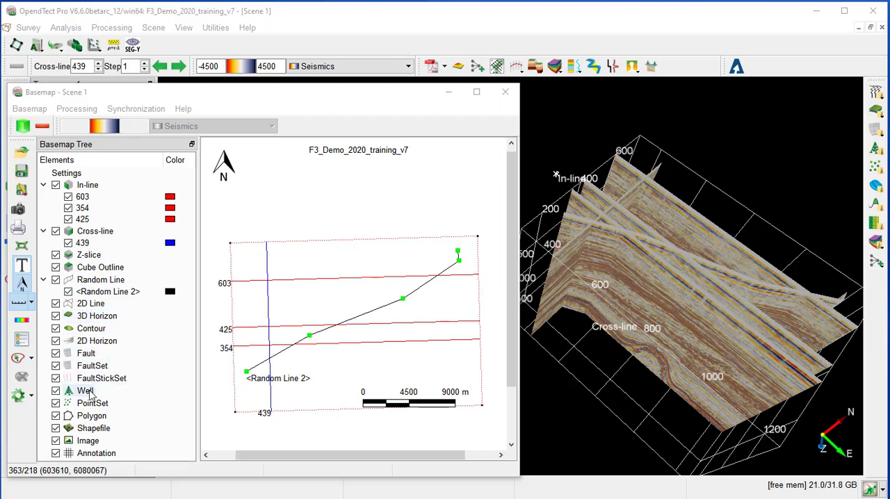
Create well Group 3 and add wells F02-1 and F03-2 to it
{"action": "right_click", "coordinate": [86, 389]}
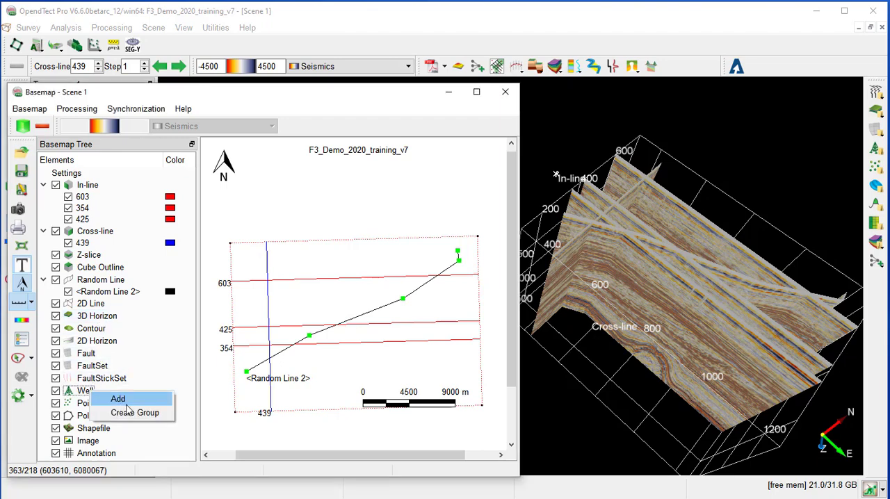
{"action": "left_click", "coordinate": [135, 412]}
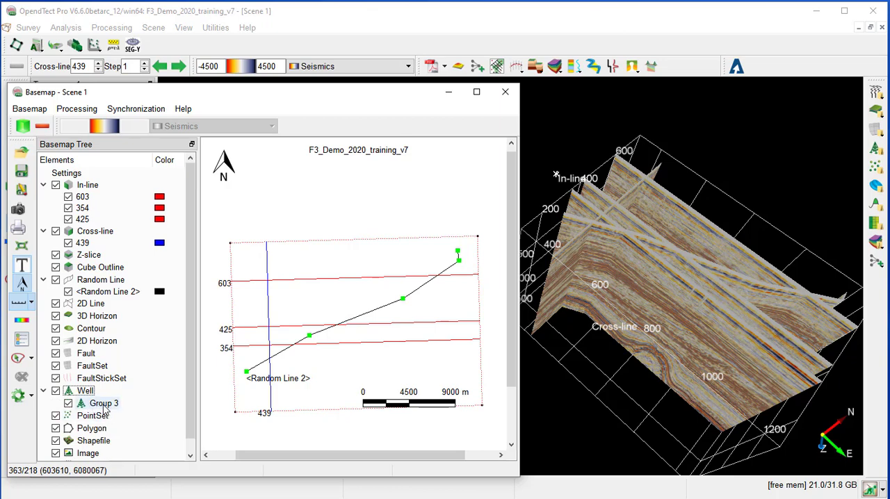
{"action": "right_click", "coordinate": [104, 404]}
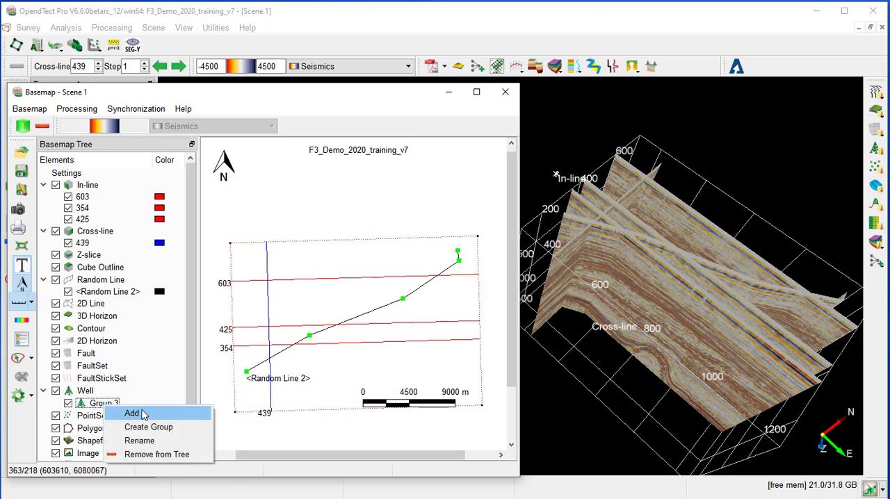
{"action": "left_click", "coordinate": [131, 413]}
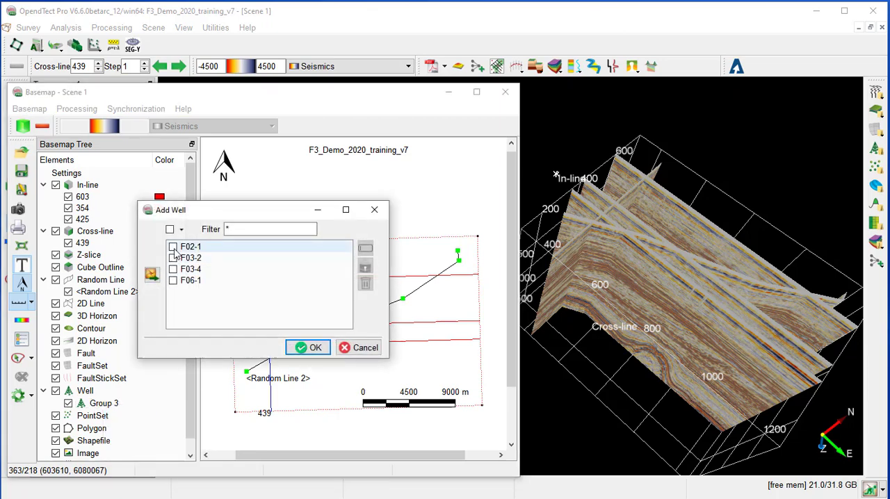
{"action": "left_click", "coordinate": [173, 246]}
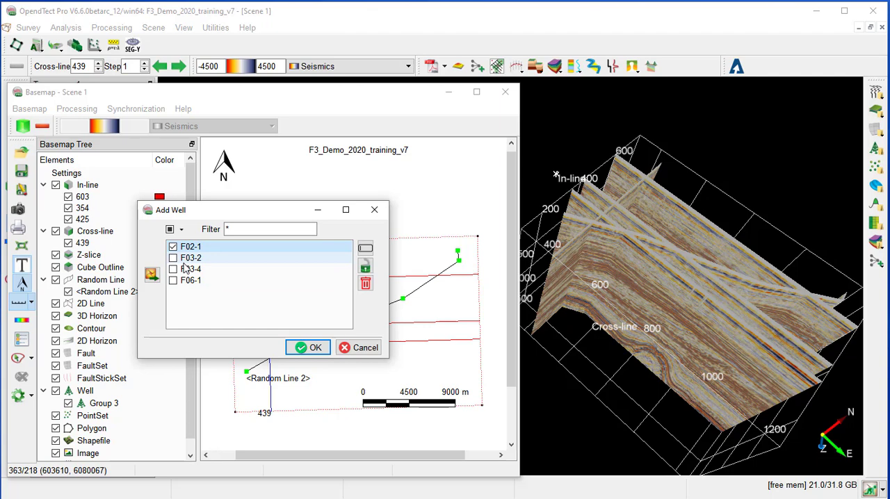
{"action": "left_click", "coordinate": [173, 259]}
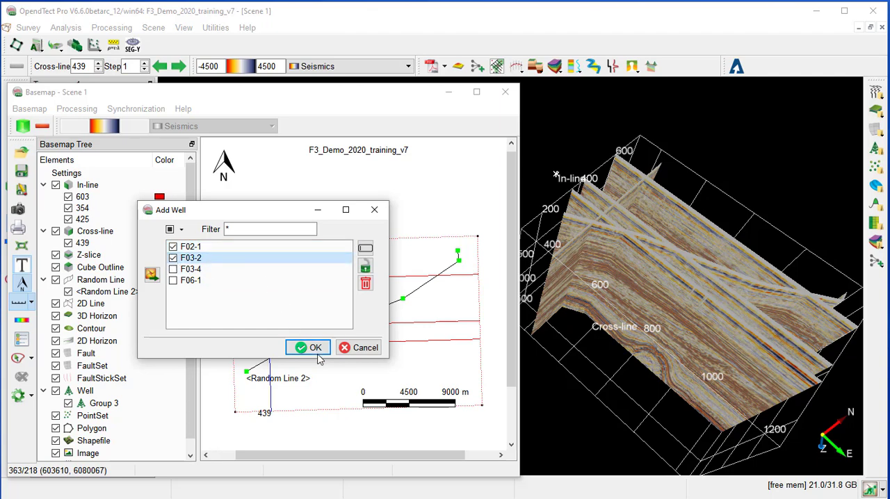
{"action": "left_click", "coordinate": [309, 347]}
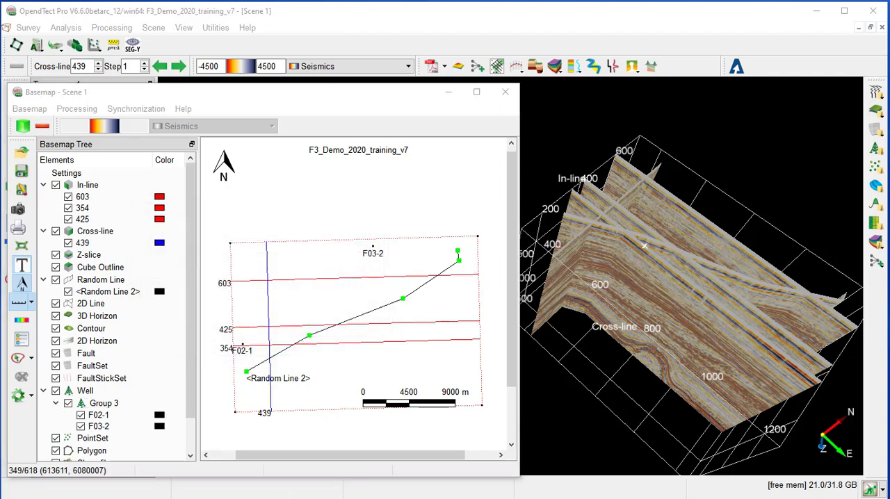
Display Group 3 with enlarged oil-well symbols via its Properties
{"action": "right_click", "coordinate": [102, 403]}
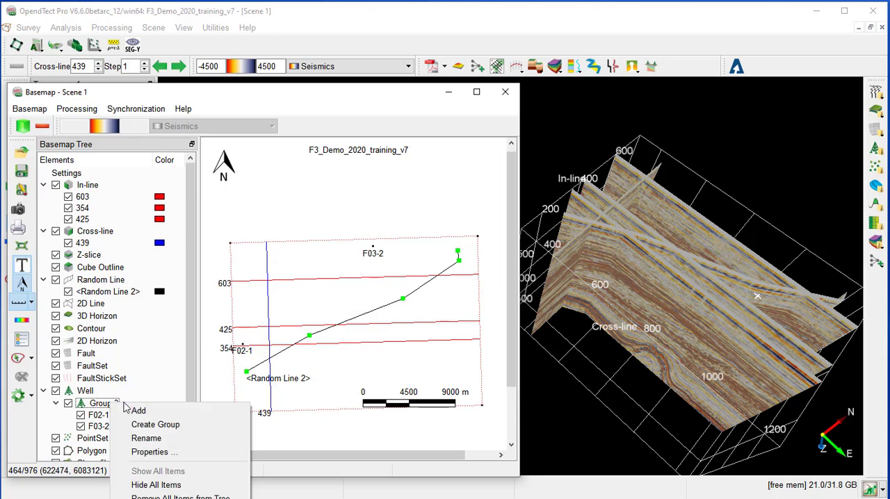
{"action": "mouse_move", "coordinate": [140, 410]}
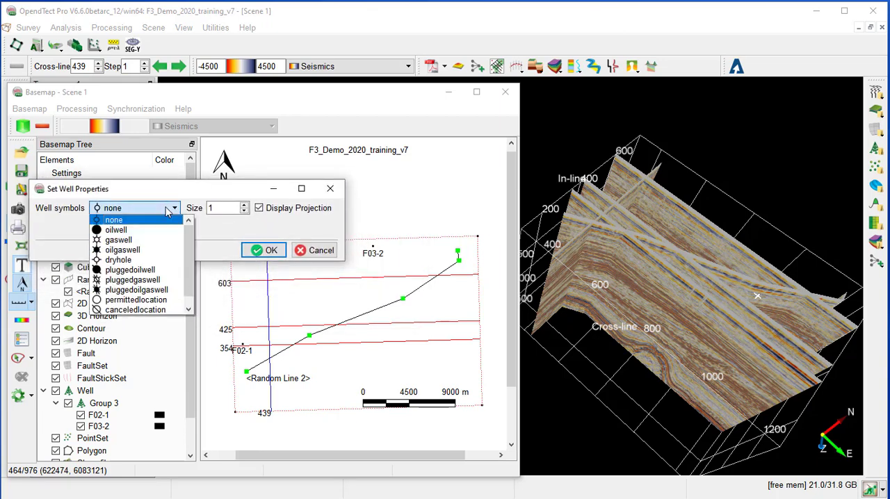
{"action": "left_click", "coordinate": [115, 230]}
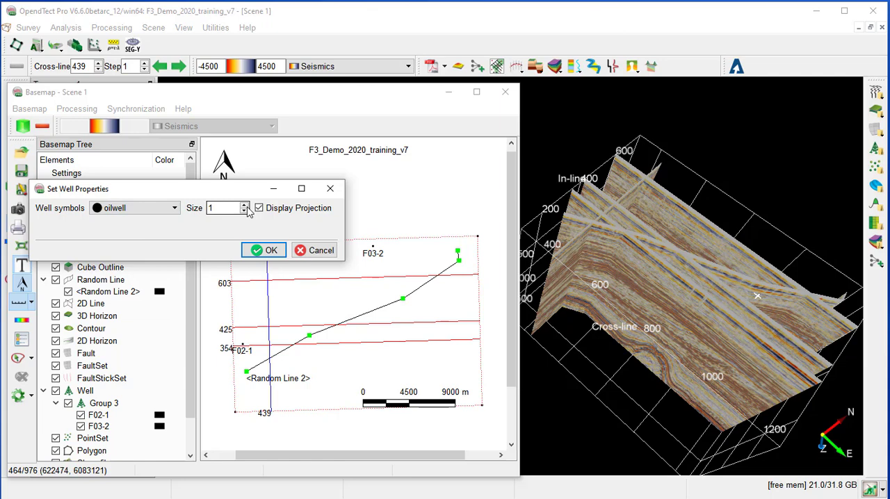
{"action": "left_click", "coordinate": [222, 208]}
{"action": "type", "text": "5"}
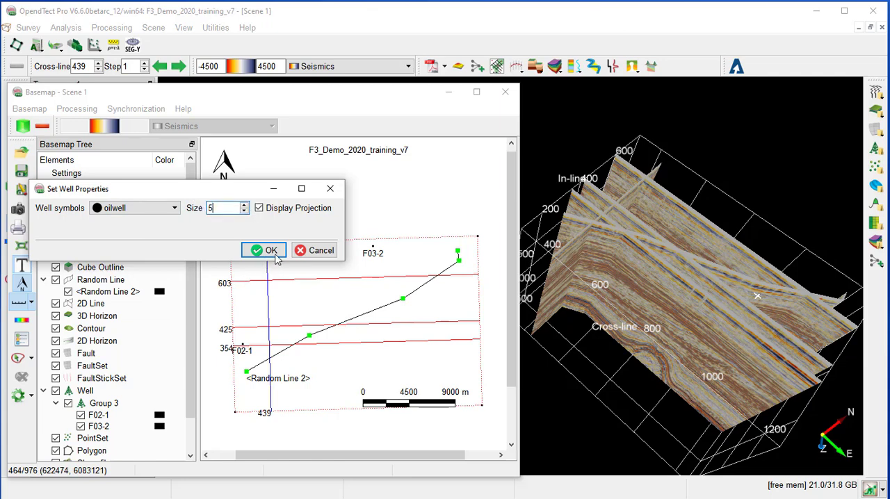
{"action": "left_click", "coordinate": [264, 250]}
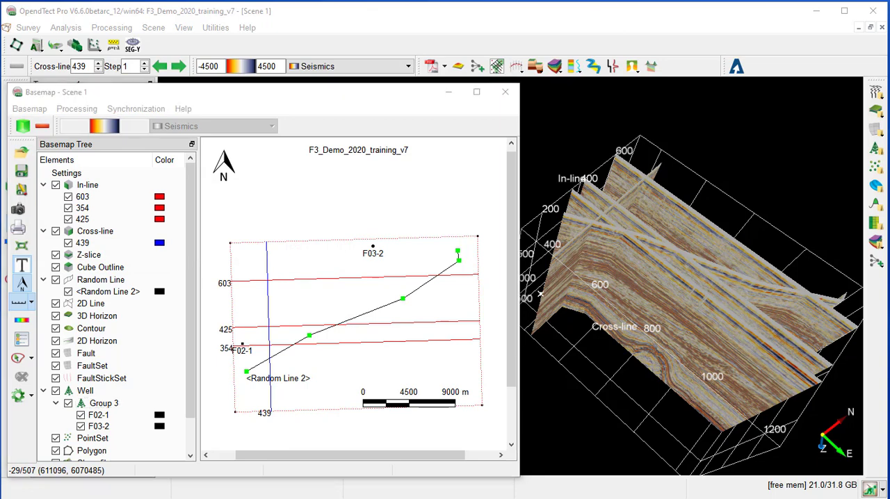
Create well Group 4 holding wells F03-4 and F06-1
{"action": "right_click", "coordinate": [84, 359]}
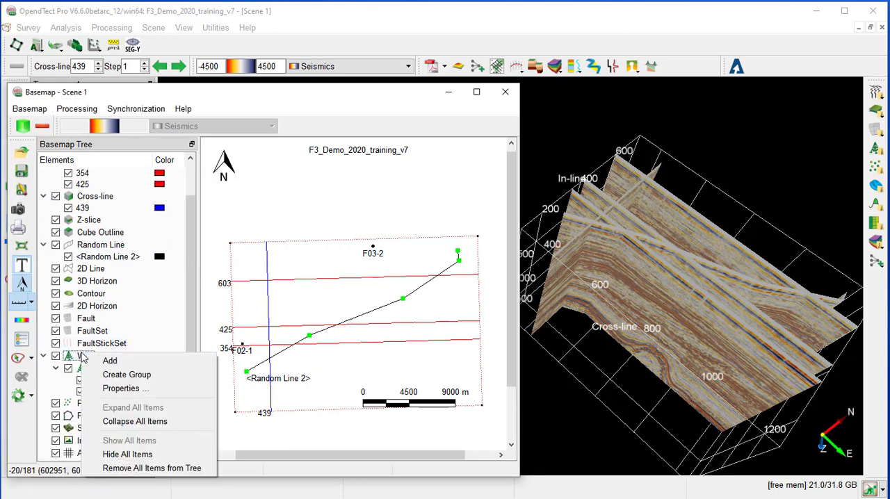
{"action": "mouse_move", "coordinate": [126, 374]}
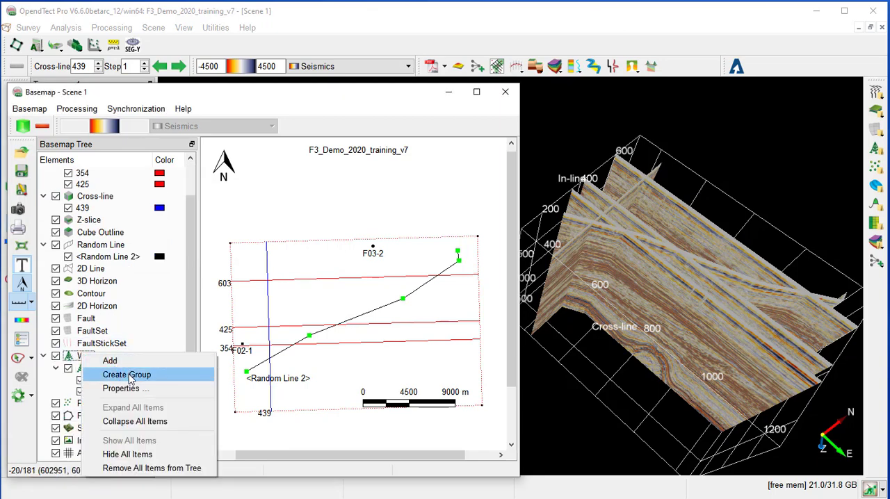
{"action": "left_click", "coordinate": [127, 374]}
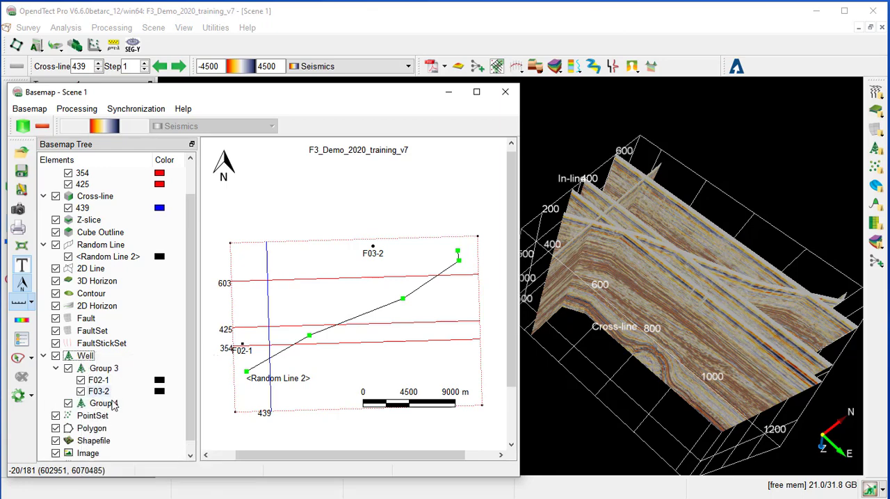
{"action": "right_click", "coordinate": [103, 403]}
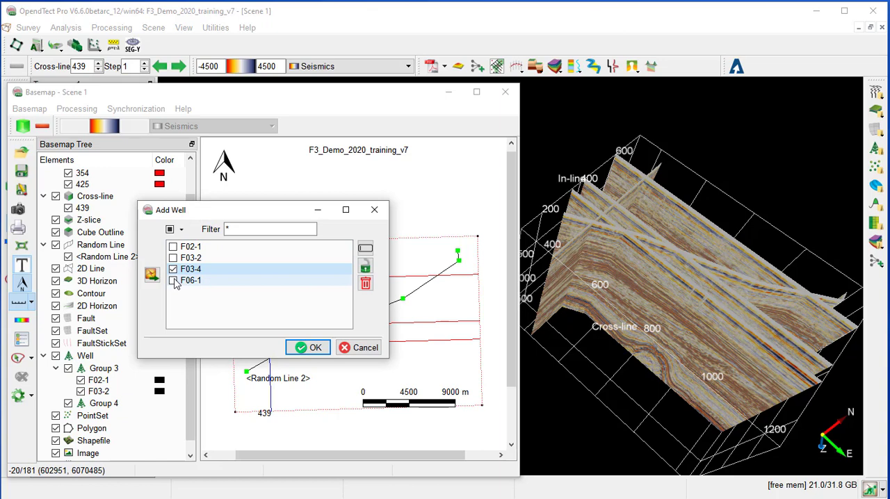
{"action": "left_click", "coordinate": [191, 281]}
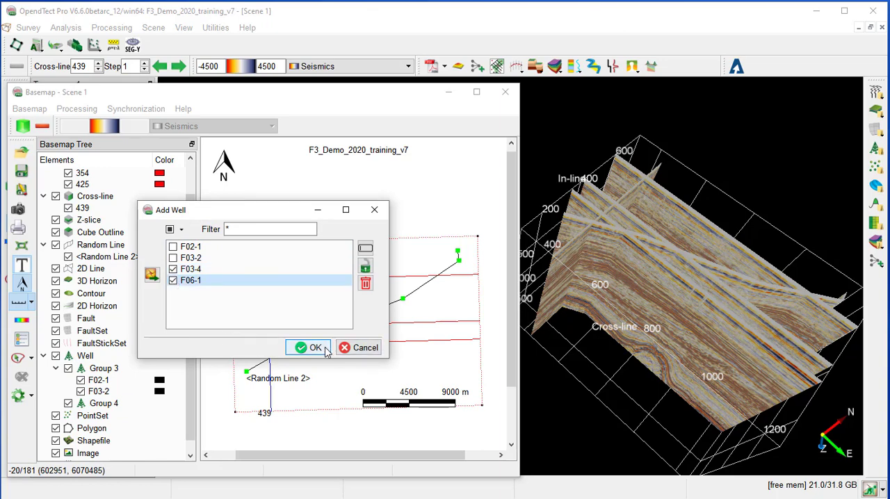
{"action": "left_click", "coordinate": [311, 348]}
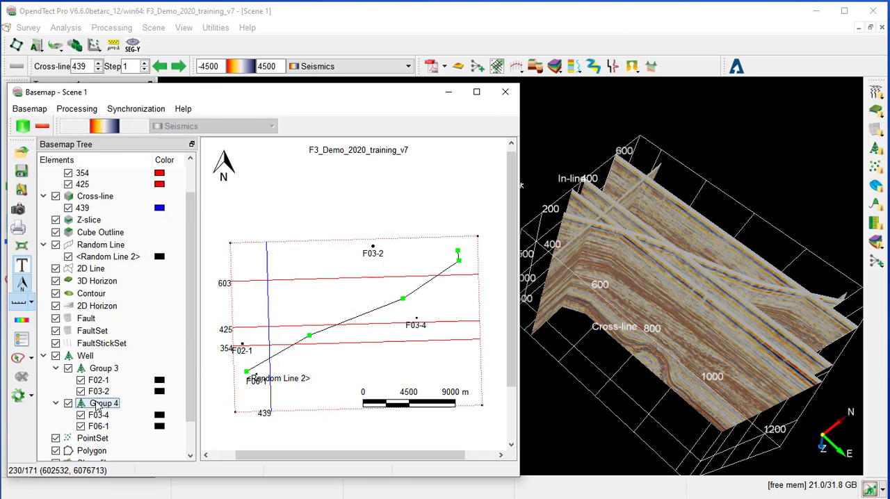
Set Group 4 to display with gas-well symbols
{"action": "right_click", "coordinate": [104, 403]}
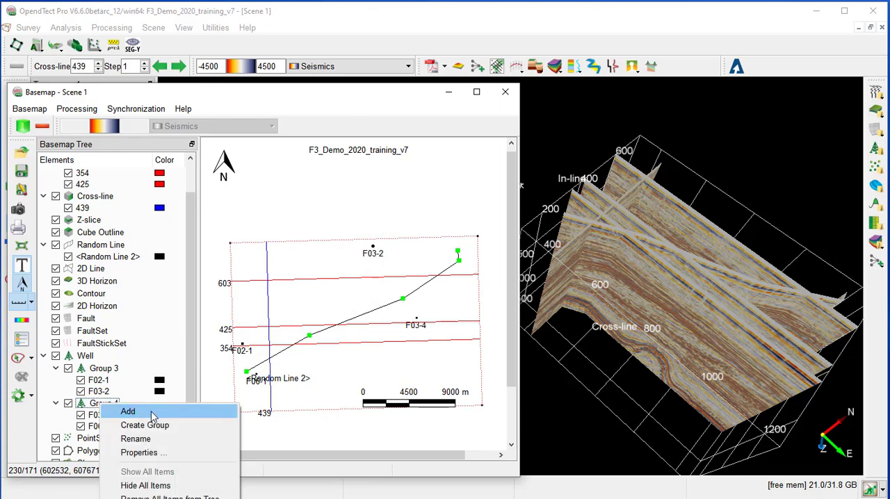
{"action": "left_click", "coordinate": [142, 453]}
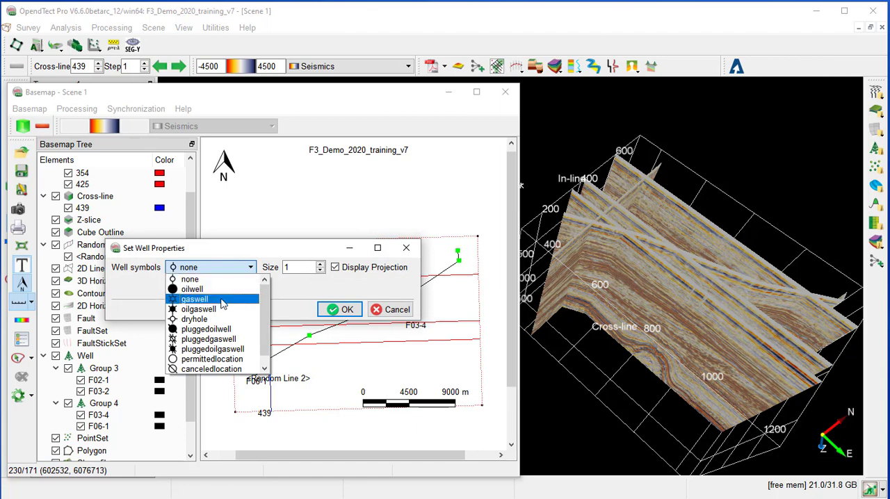
{"action": "left_click", "coordinate": [195, 299]}
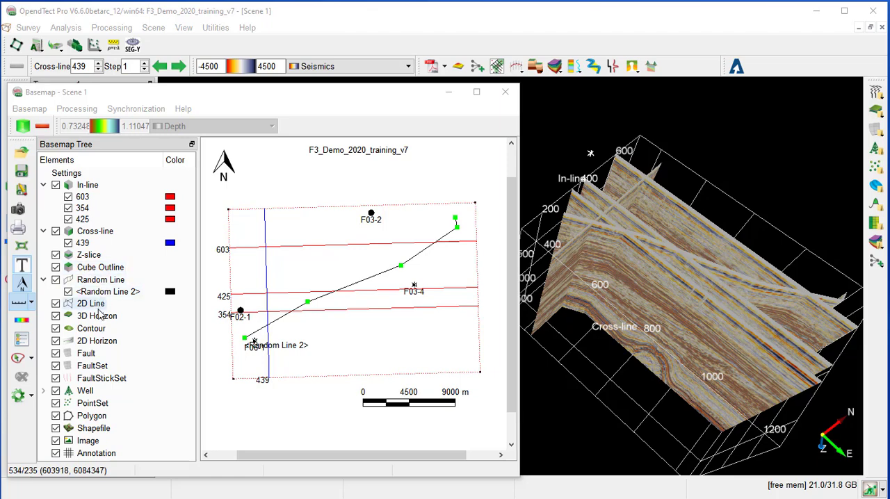
Display 3D horizon Demo 0 -> FS4 as Z values on the basemap, coloured with the Depth table
{"action": "left_click", "coordinate": [98, 316]}
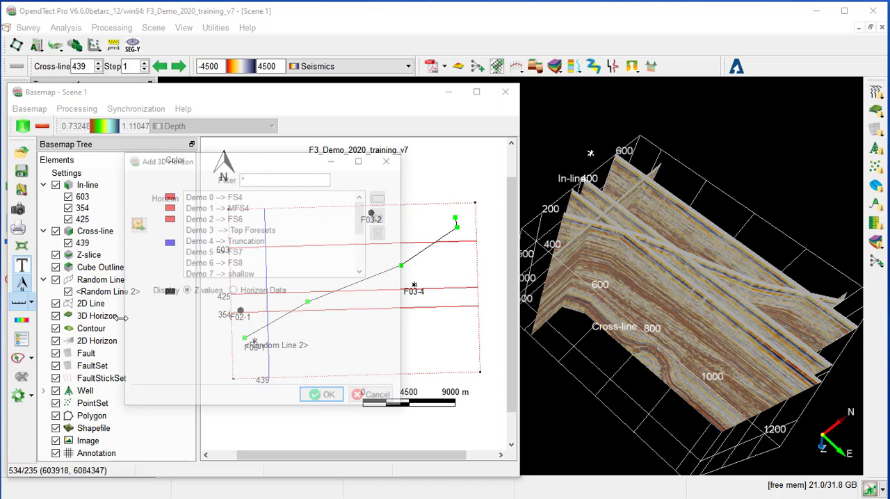
{"action": "left_click", "coordinate": [213, 195]}
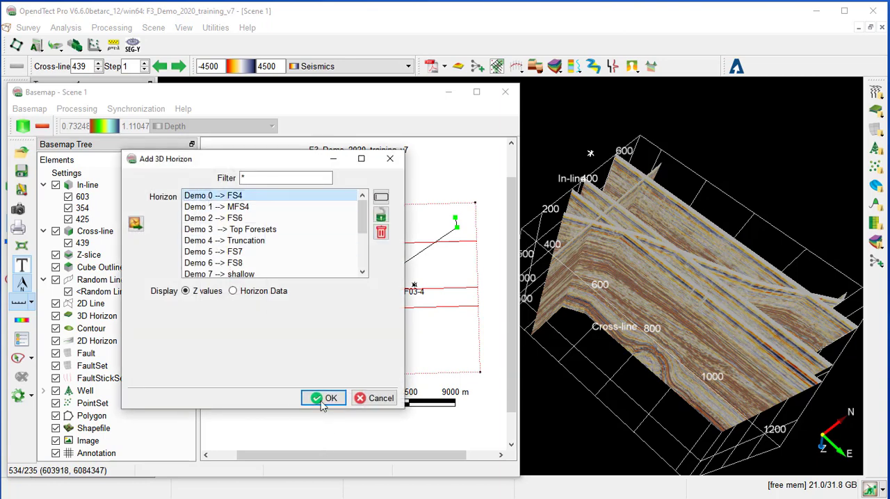
{"action": "left_click", "coordinate": [325, 398]}
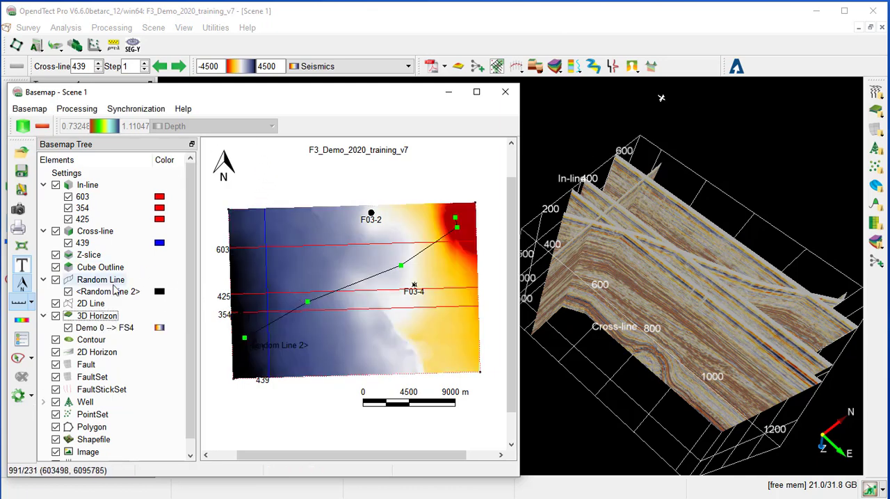
{"action": "left_click", "coordinate": [104, 329]}
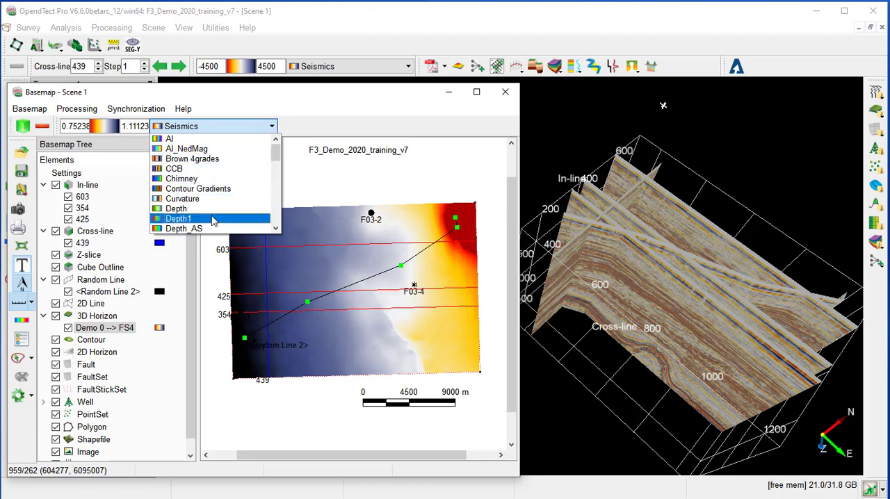
{"action": "left_click", "coordinate": [175, 209]}
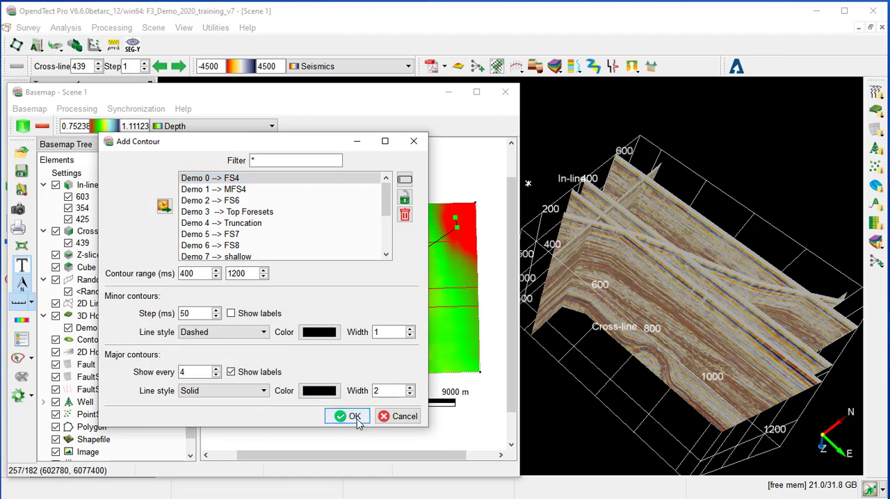
Confirm FS4 contours over range 400–1200 with the minor and major settings
{"action": "left_click", "coordinate": [347, 416]}
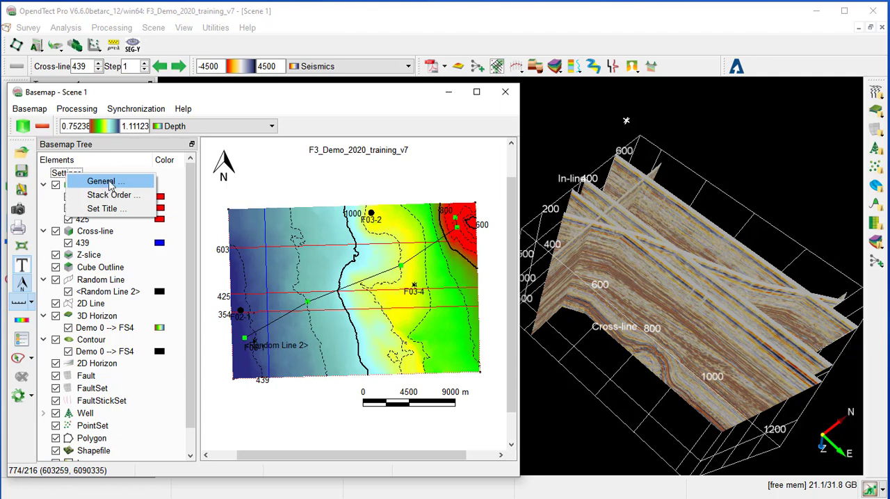
{"action": "left_click", "coordinate": [103, 181]}
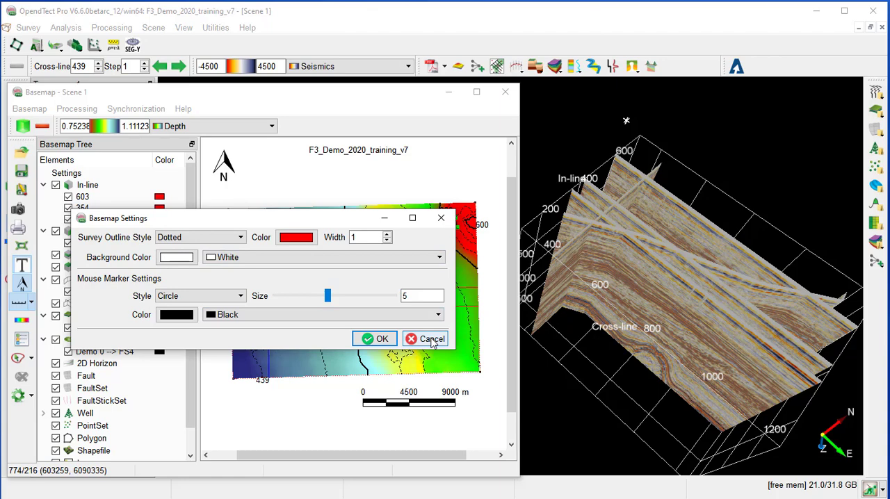
{"action": "left_click", "coordinate": [425, 339]}
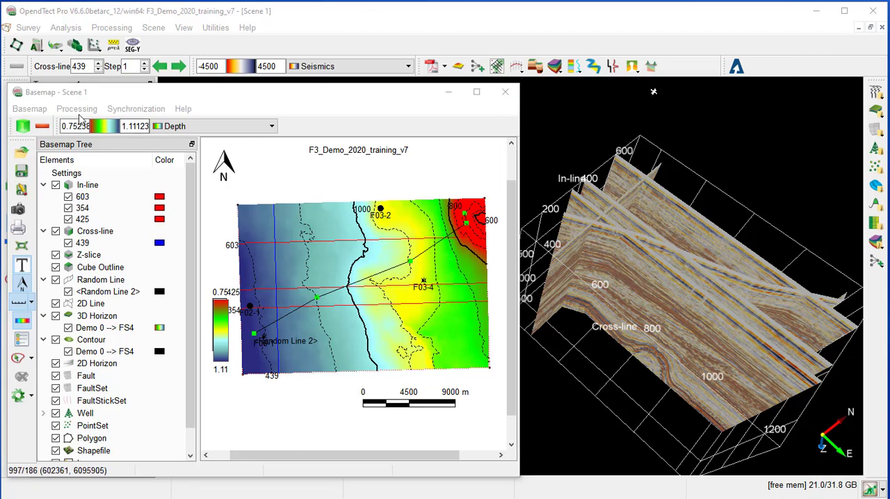
{"action": "left_click", "coordinate": [77, 108]}
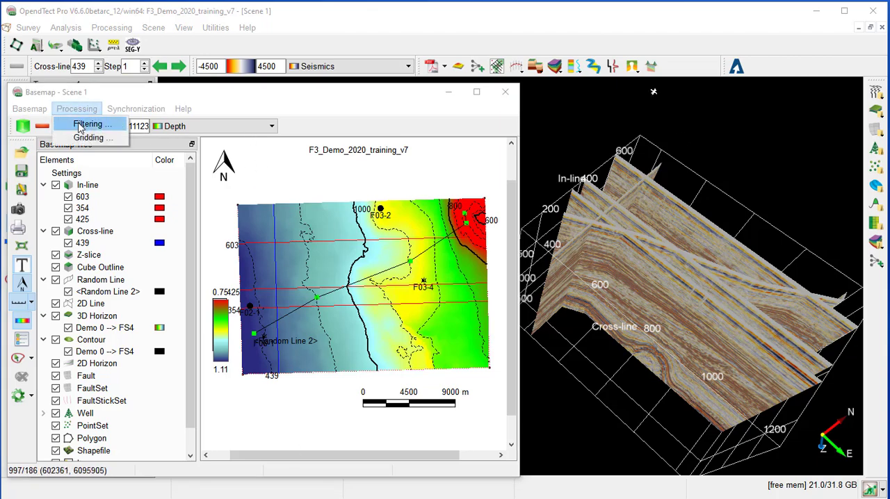
{"action": "mouse_move", "coordinate": [89, 138]}
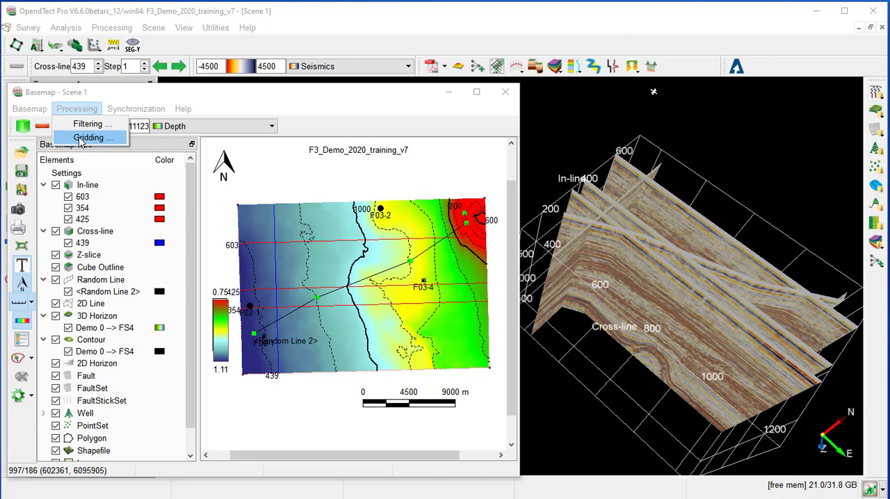
{"action": "left_click", "coordinate": [92, 138]}
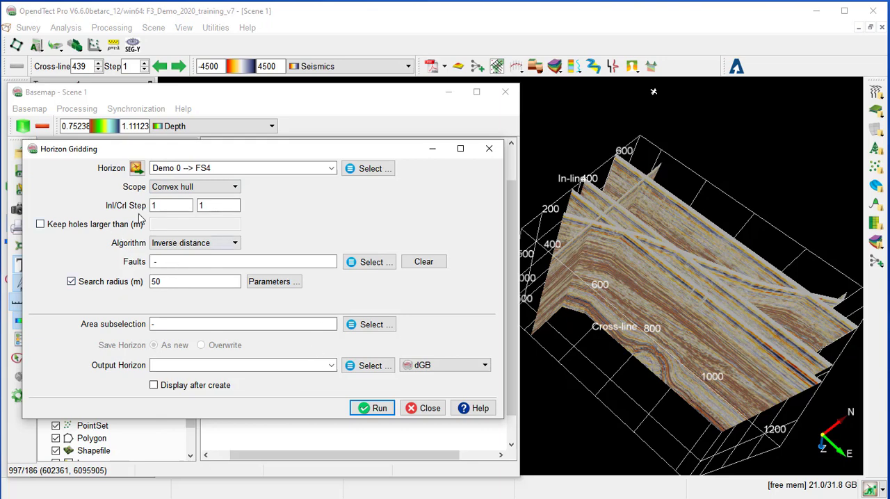
{"action": "mouse_move", "coordinate": [339, 397]}
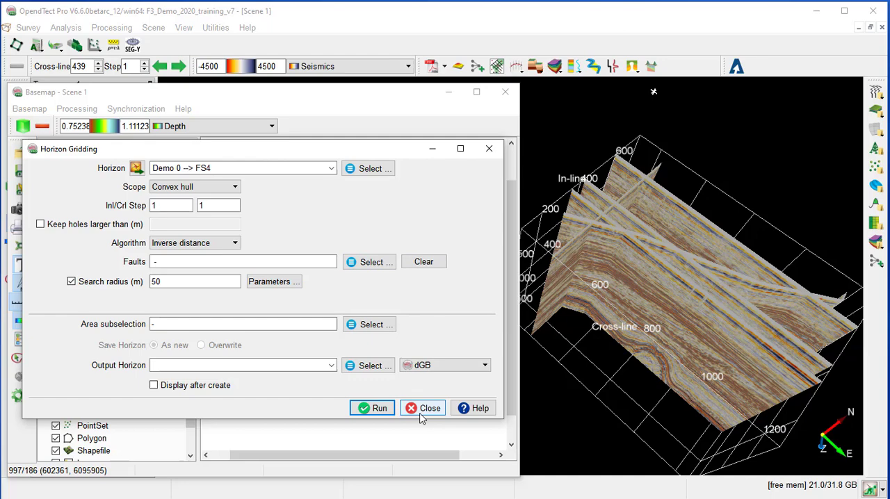
{"action": "left_click", "coordinate": [423, 409]}
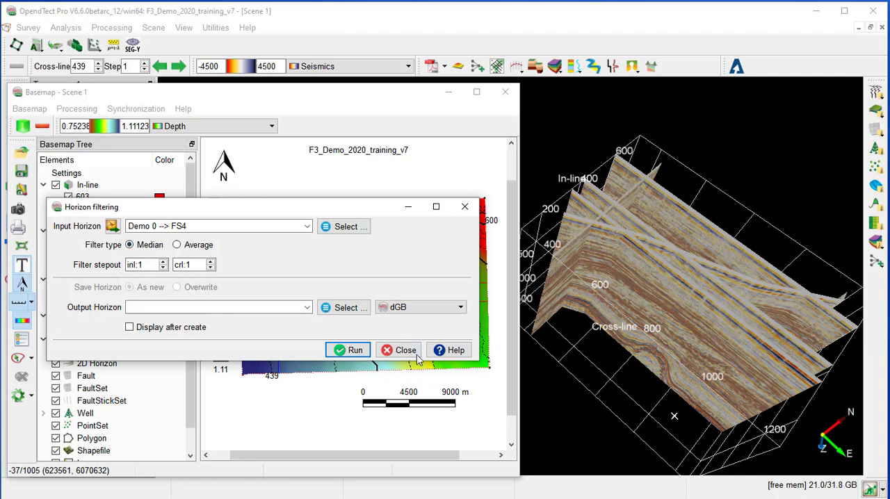
{"action": "left_click", "coordinate": [398, 350]}
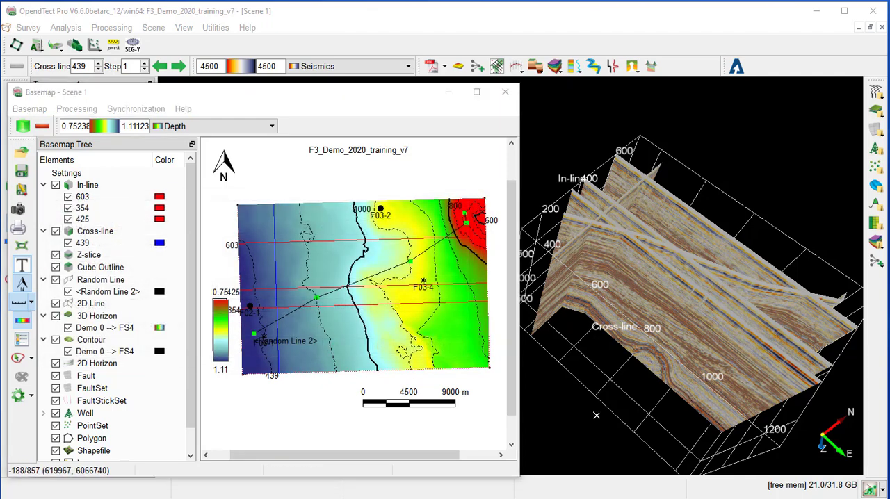